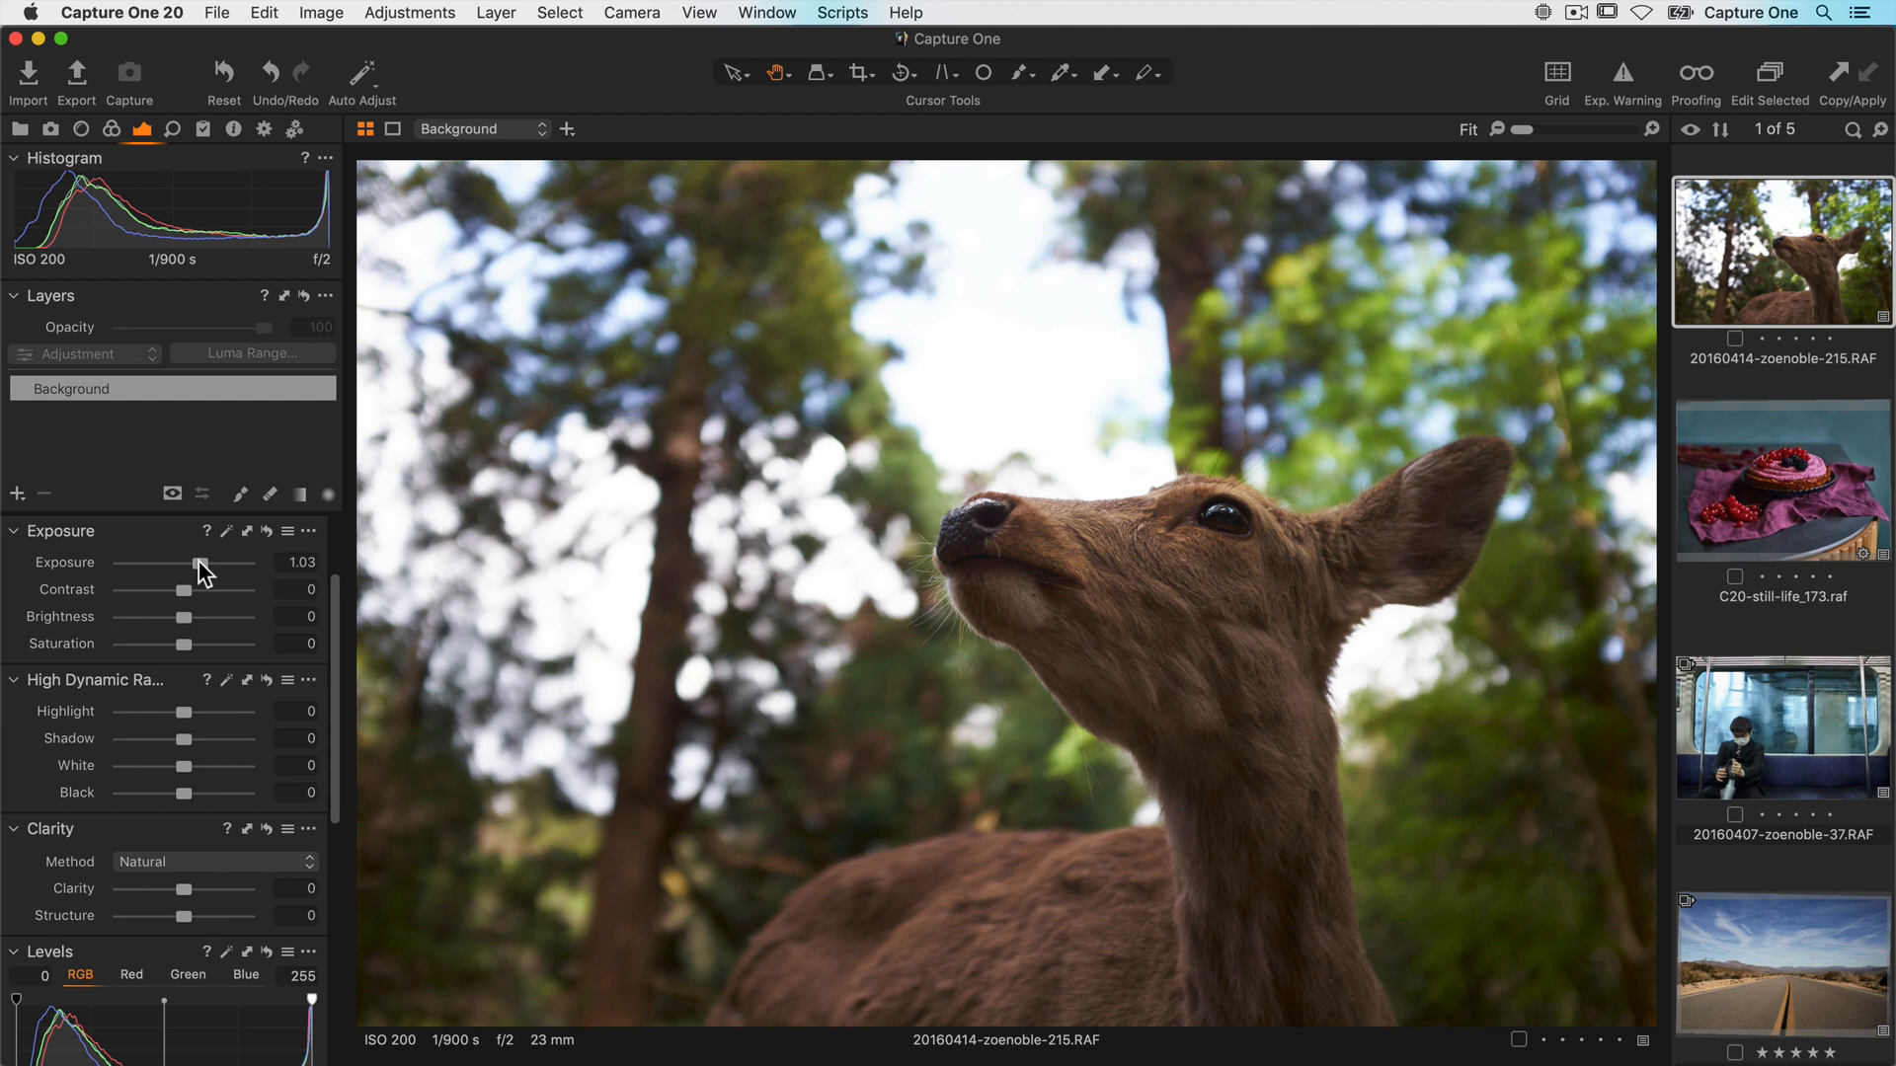
{"action": "mouse_move", "coordinate": [185, 598]}
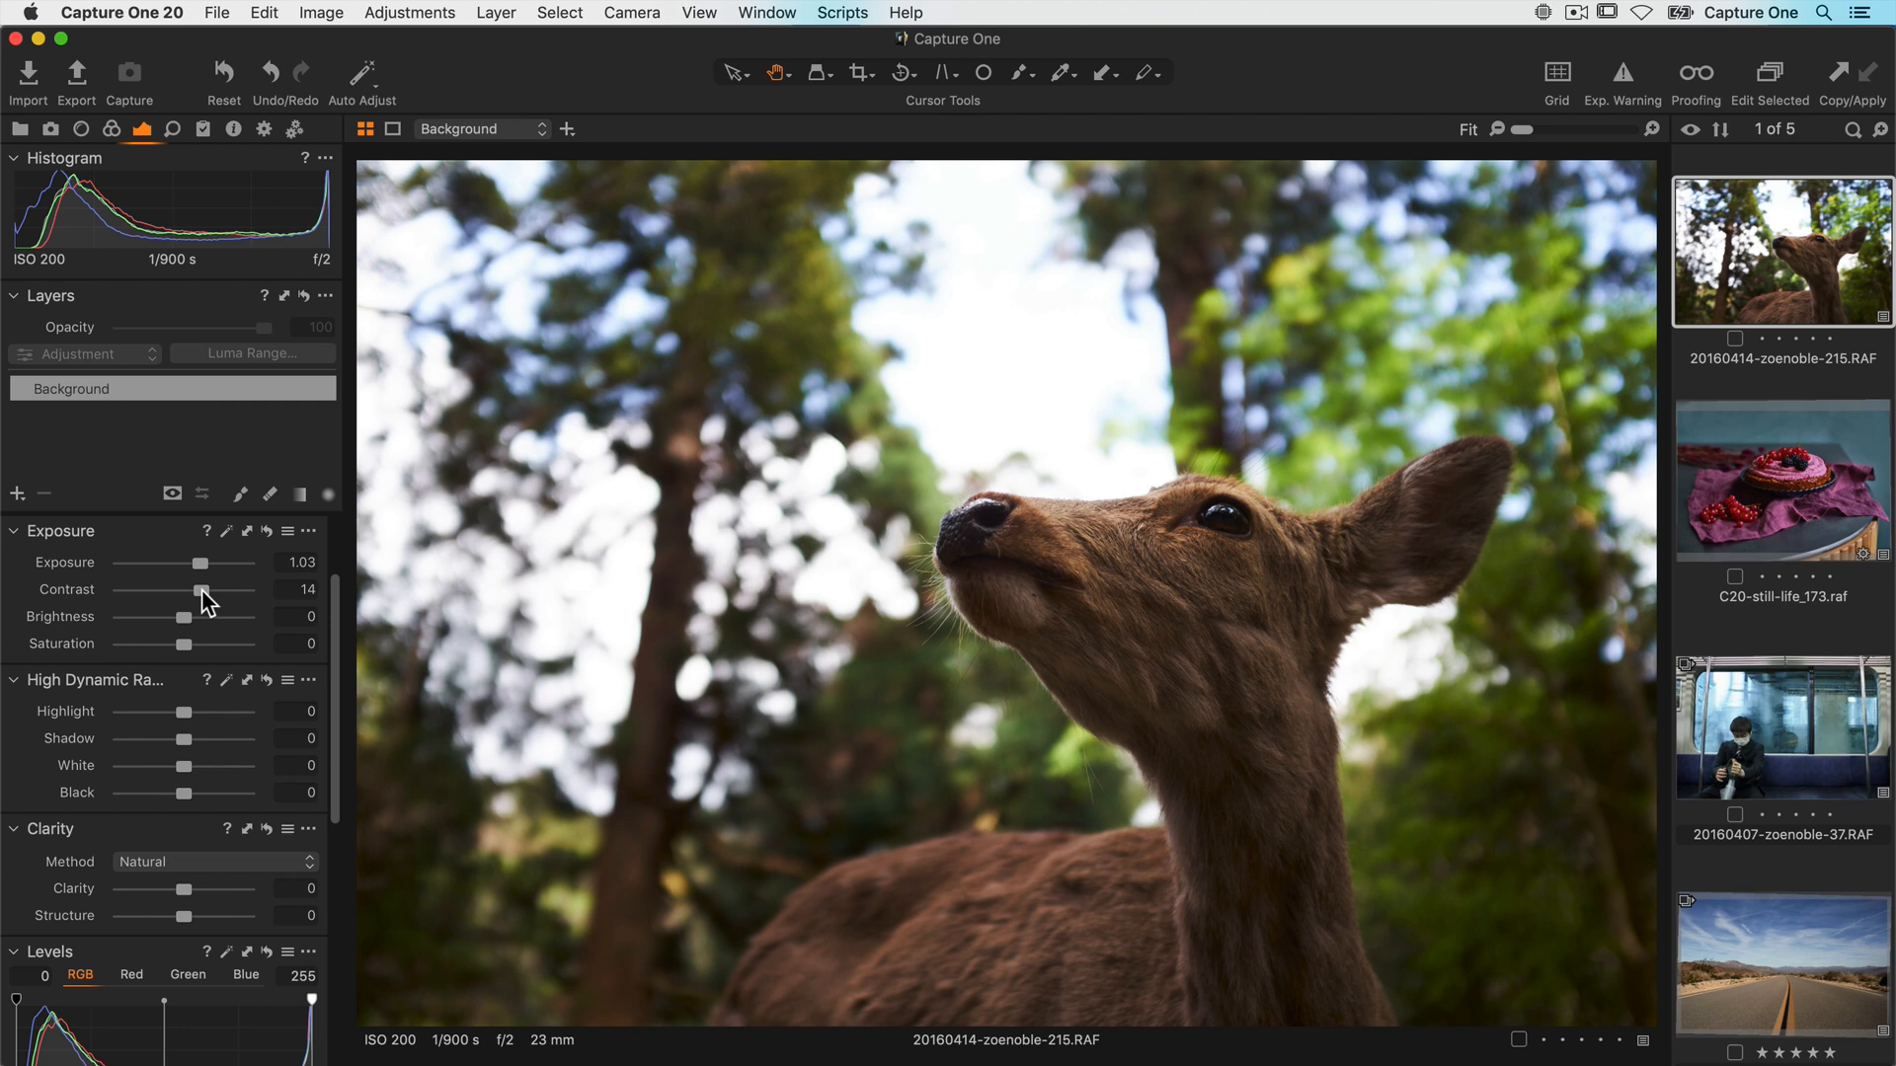
{"action": "mouse_move", "coordinate": [198, 630]}
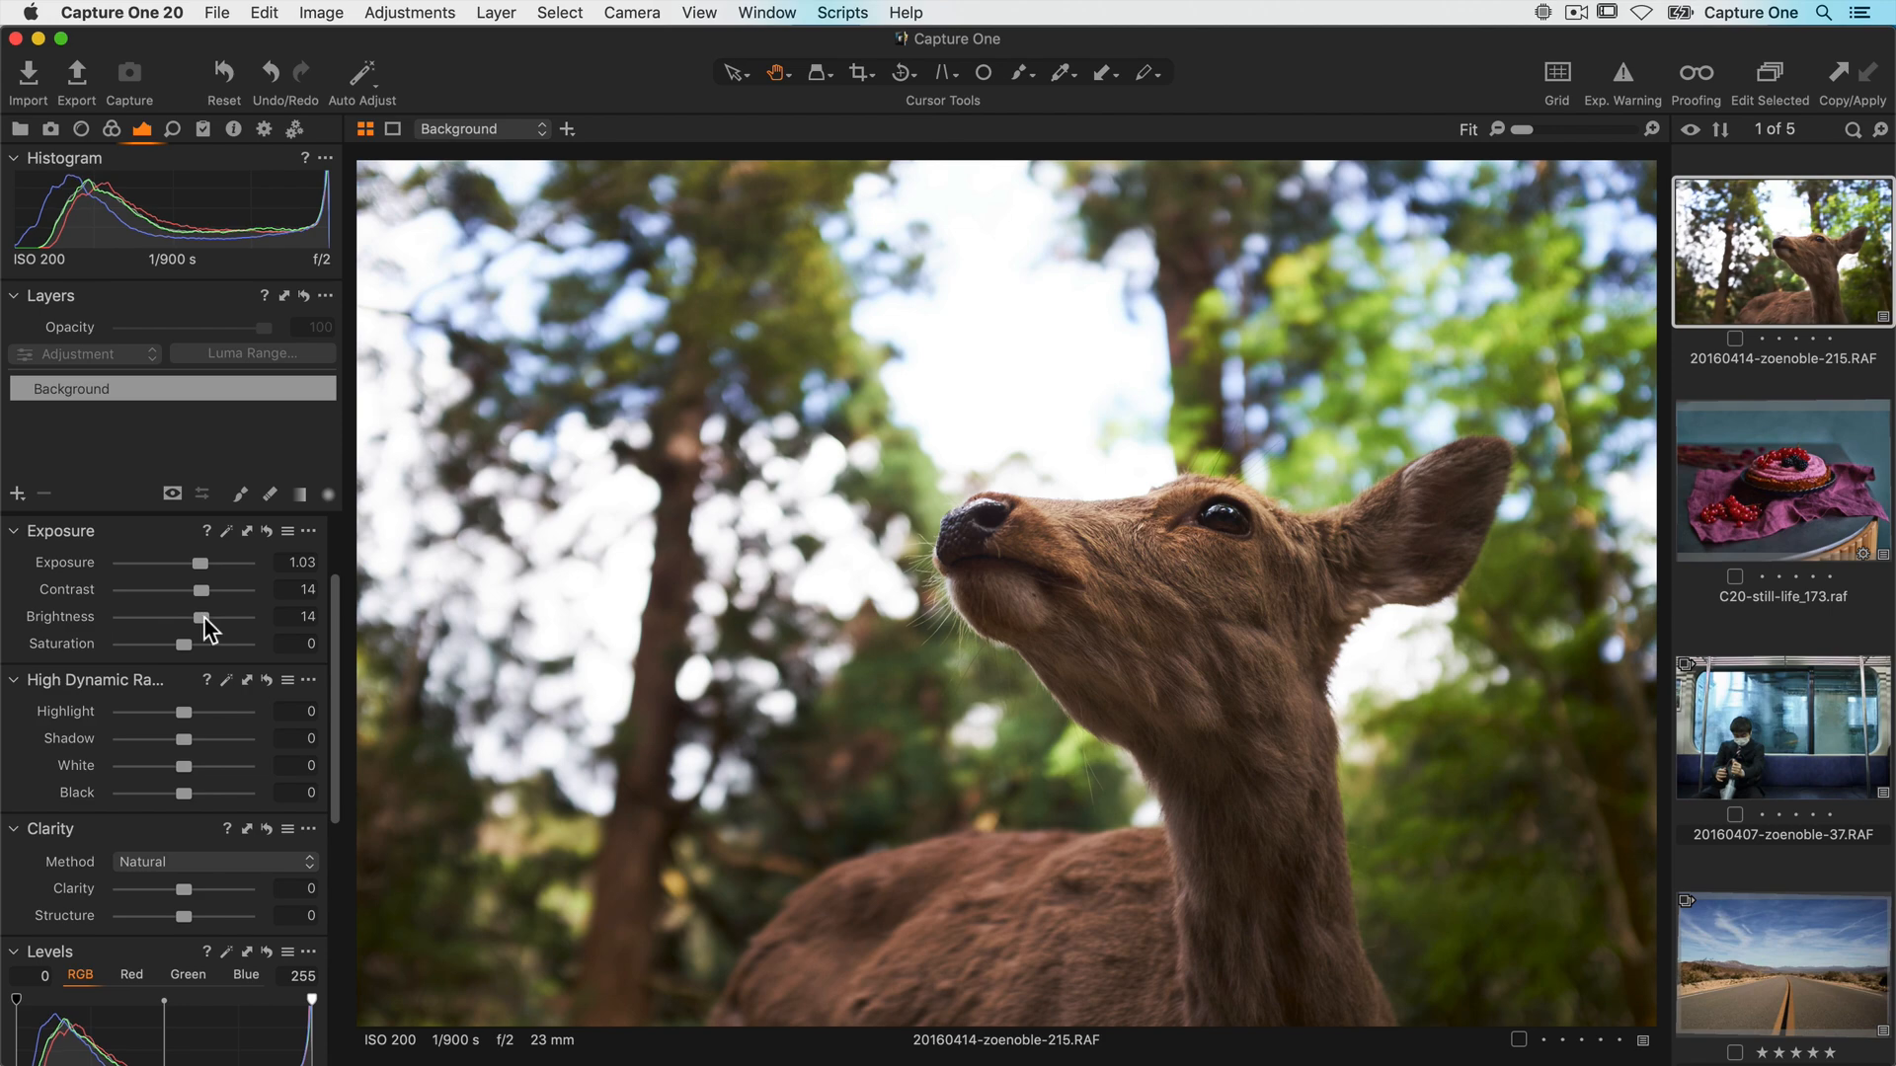
Select the still-life cake thumbnail in the browser after brightening the deer photo
{"action": "left_click", "coordinate": [1779, 478]}
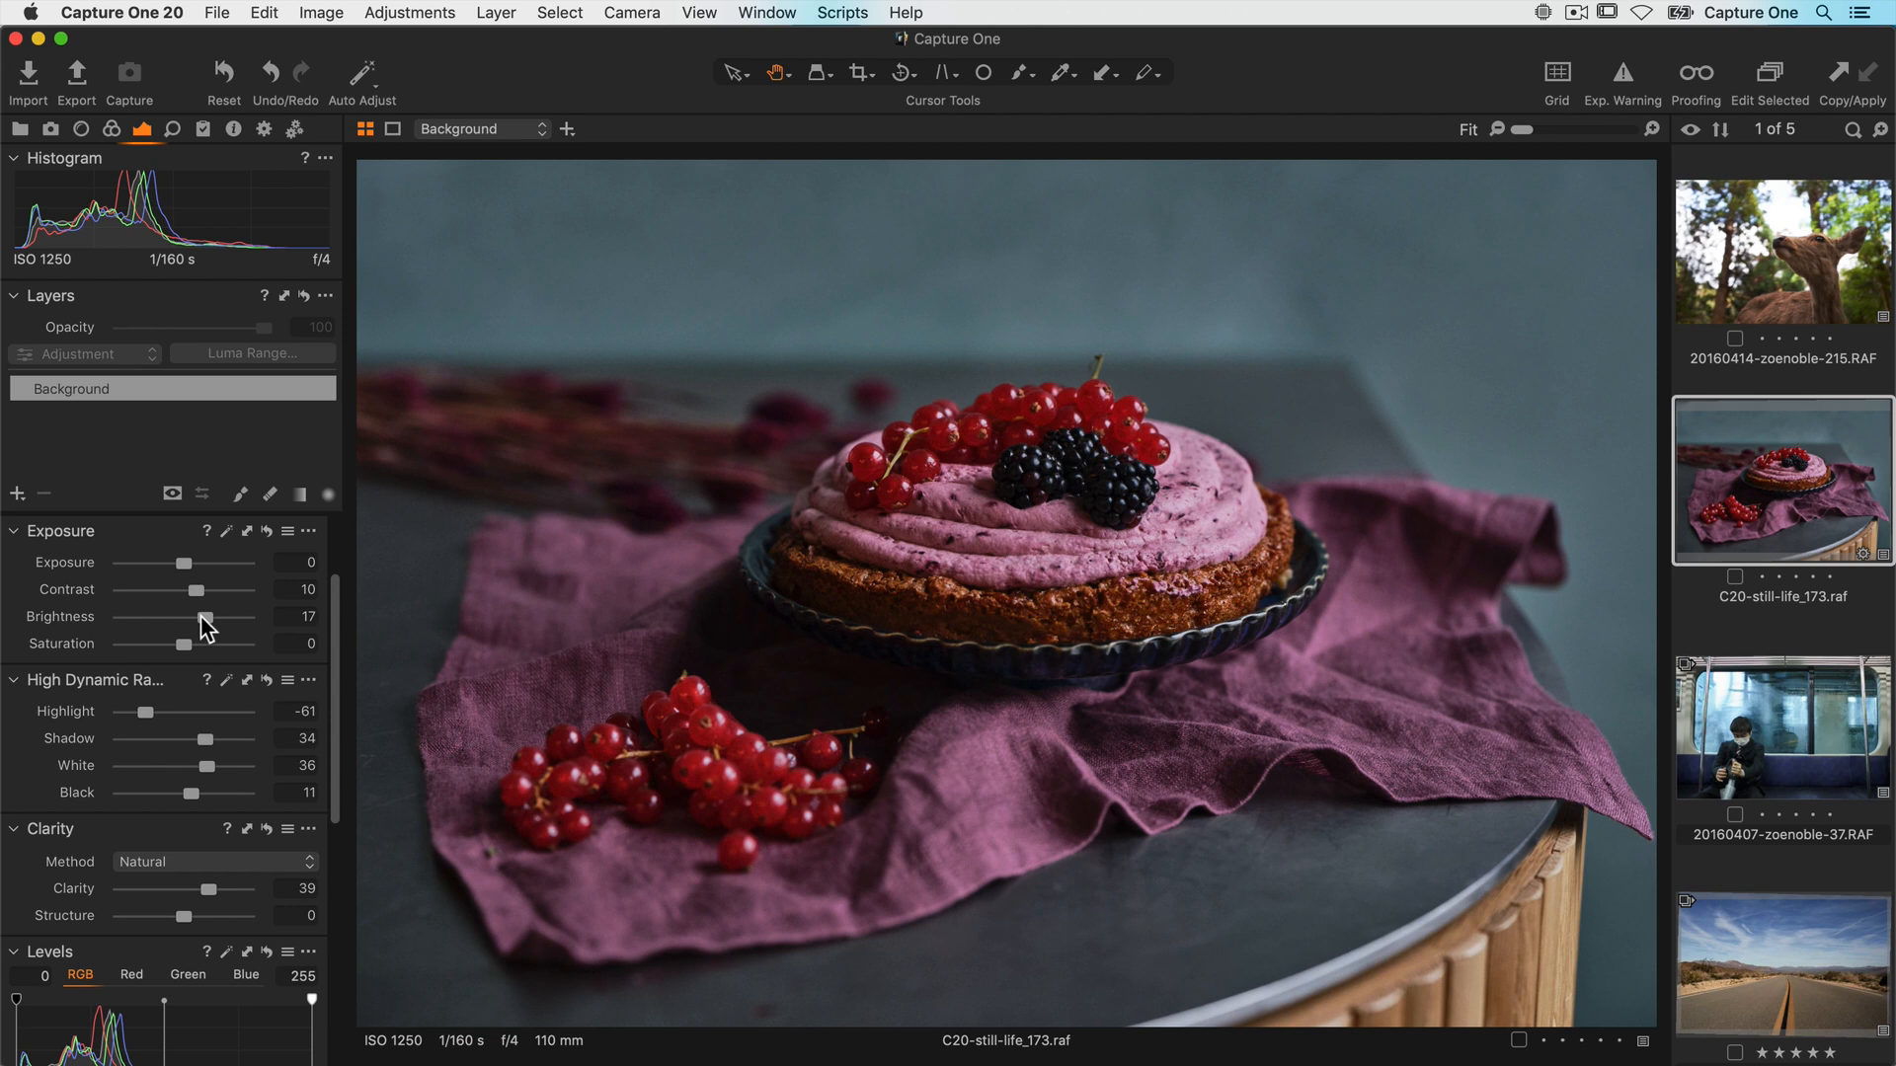
{"action": "mouse_move", "coordinate": [189, 650]}
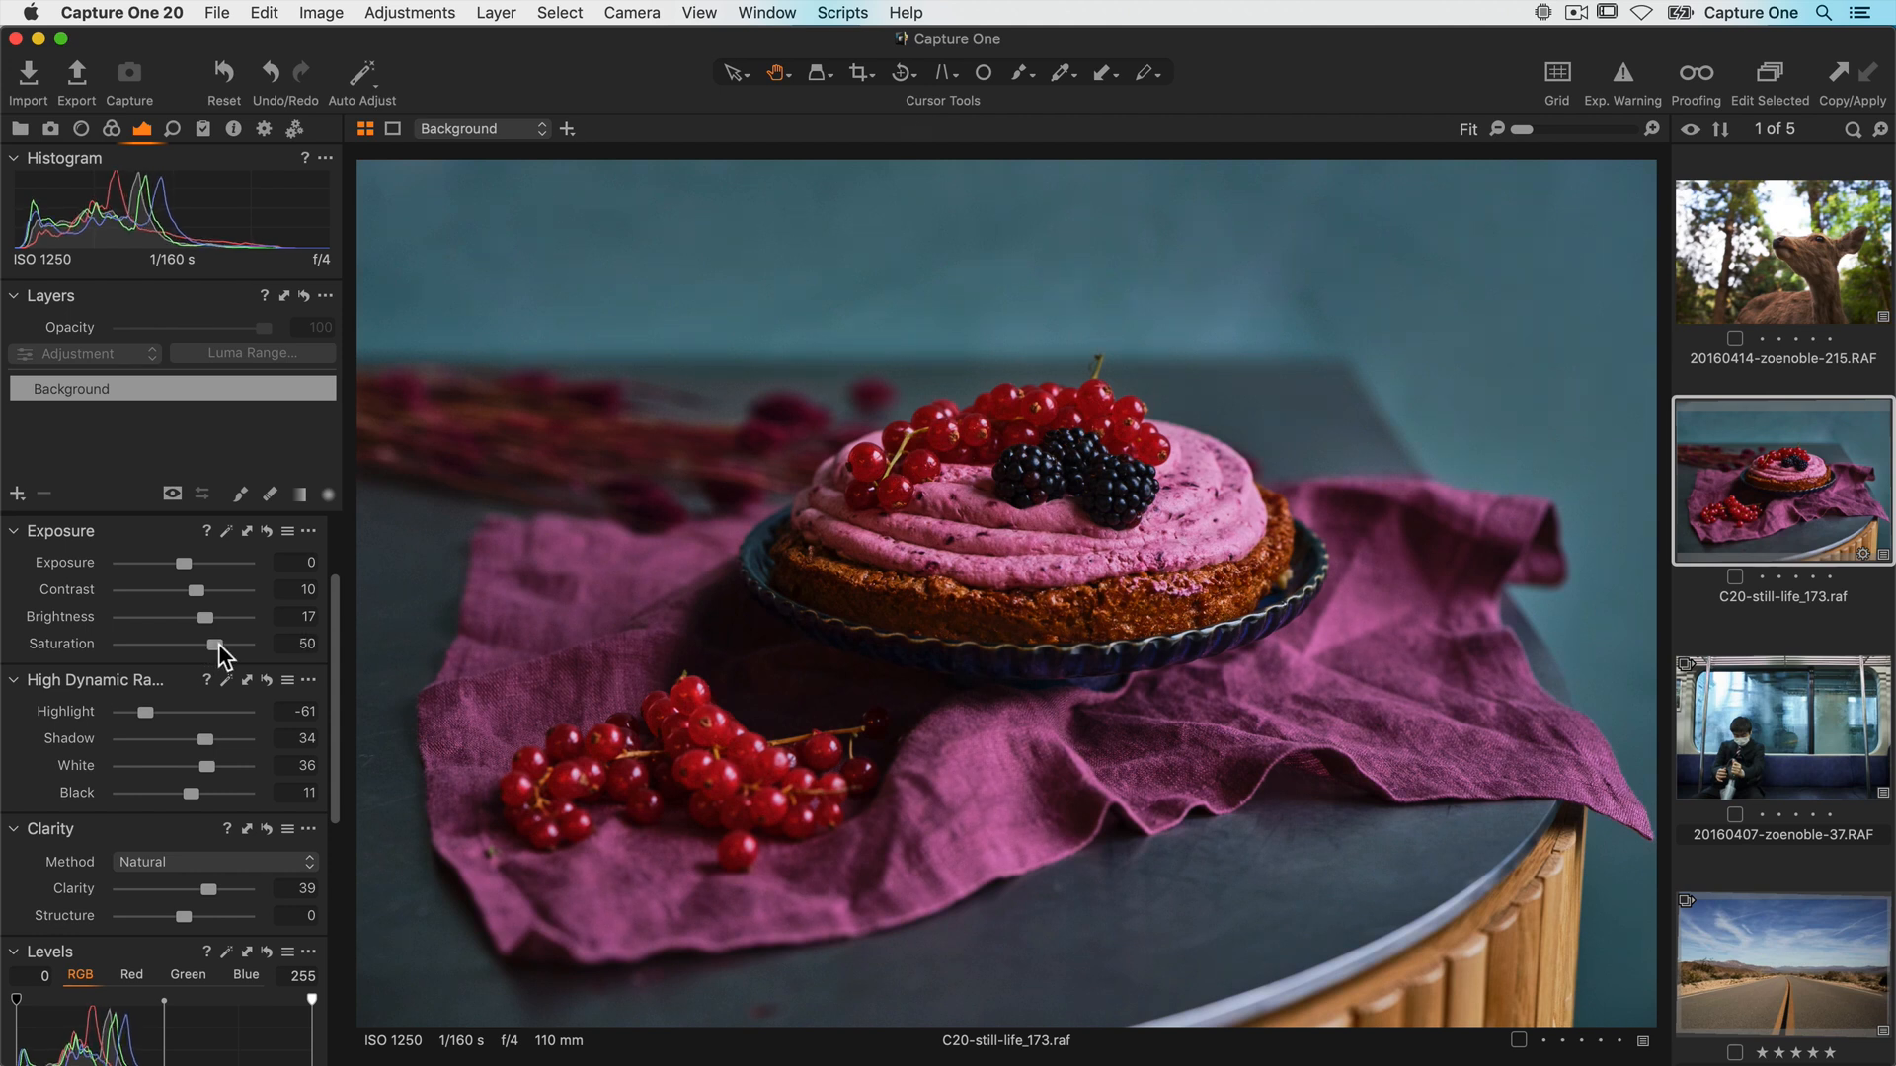
Select the train commuter thumbnail after boosting the cake's saturation to 50
{"action": "left_click", "coordinate": [1780, 725]}
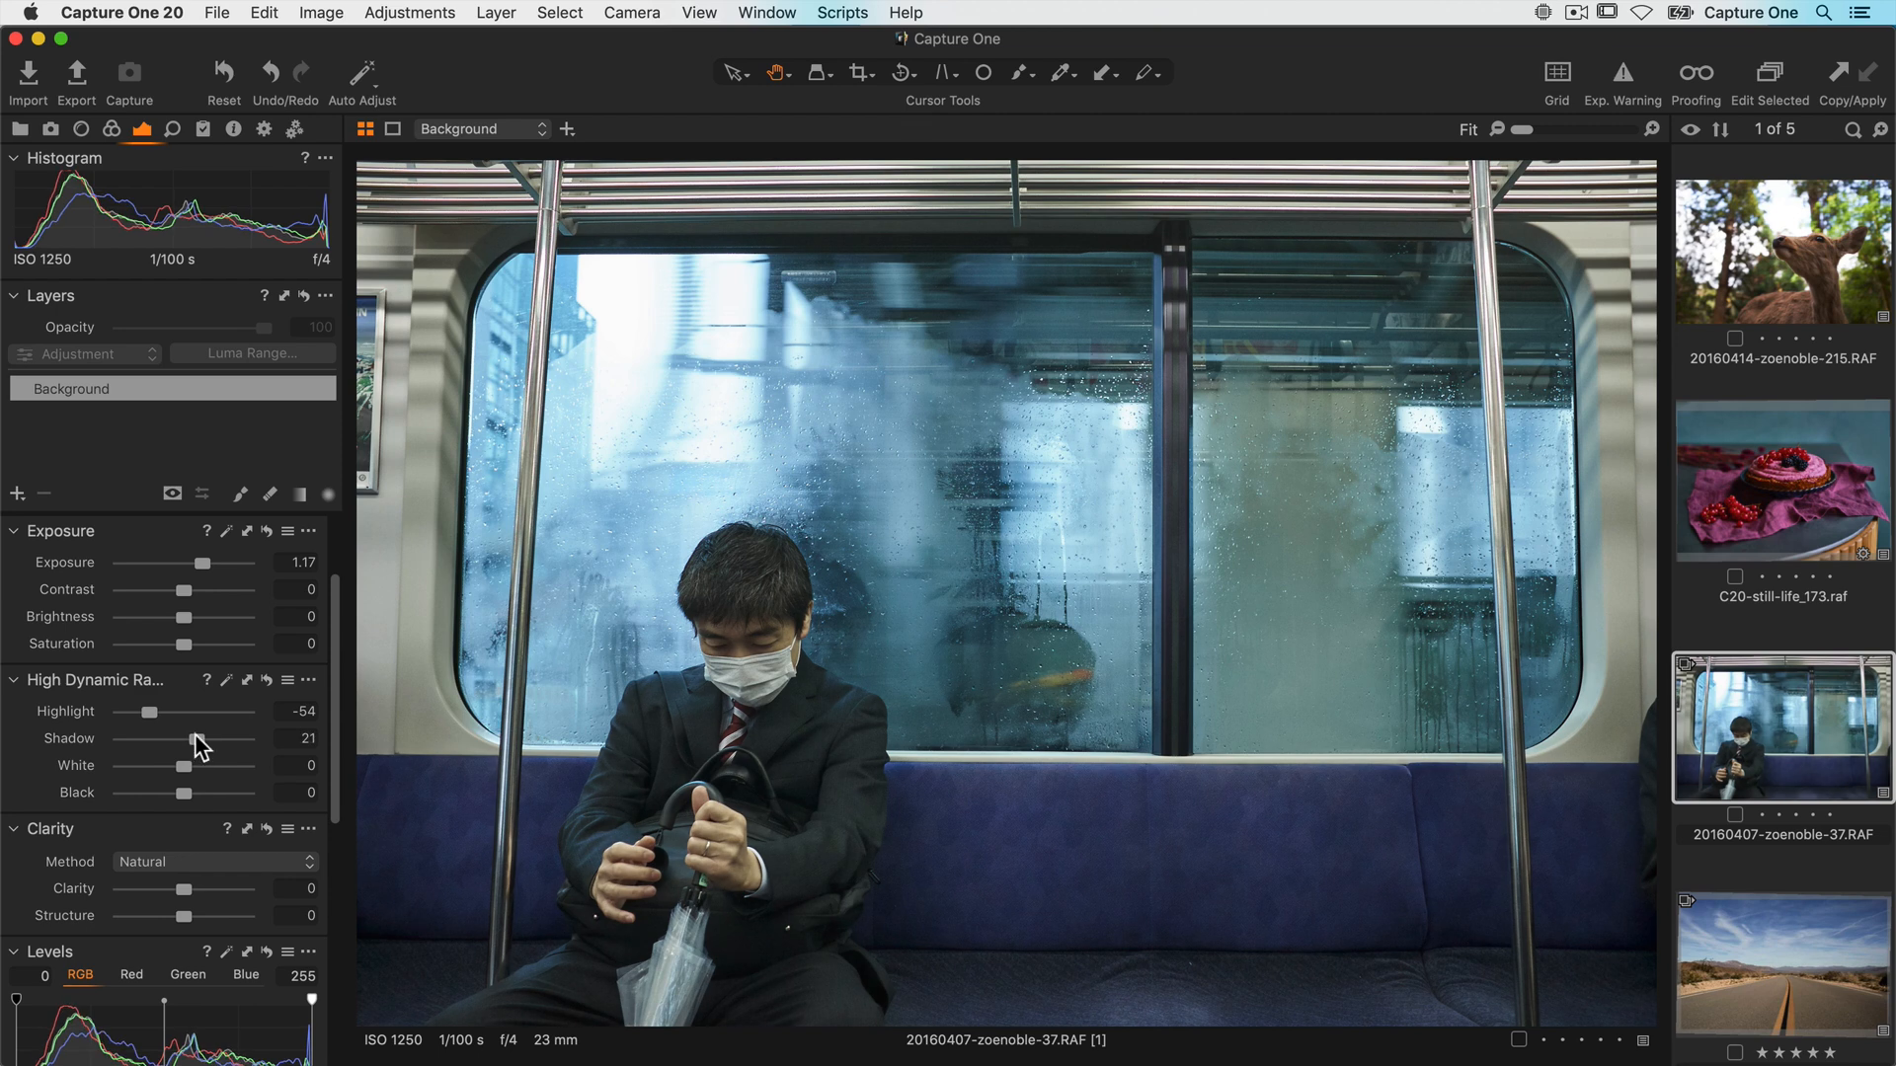
{"action": "mouse_move", "coordinate": [204, 774]}
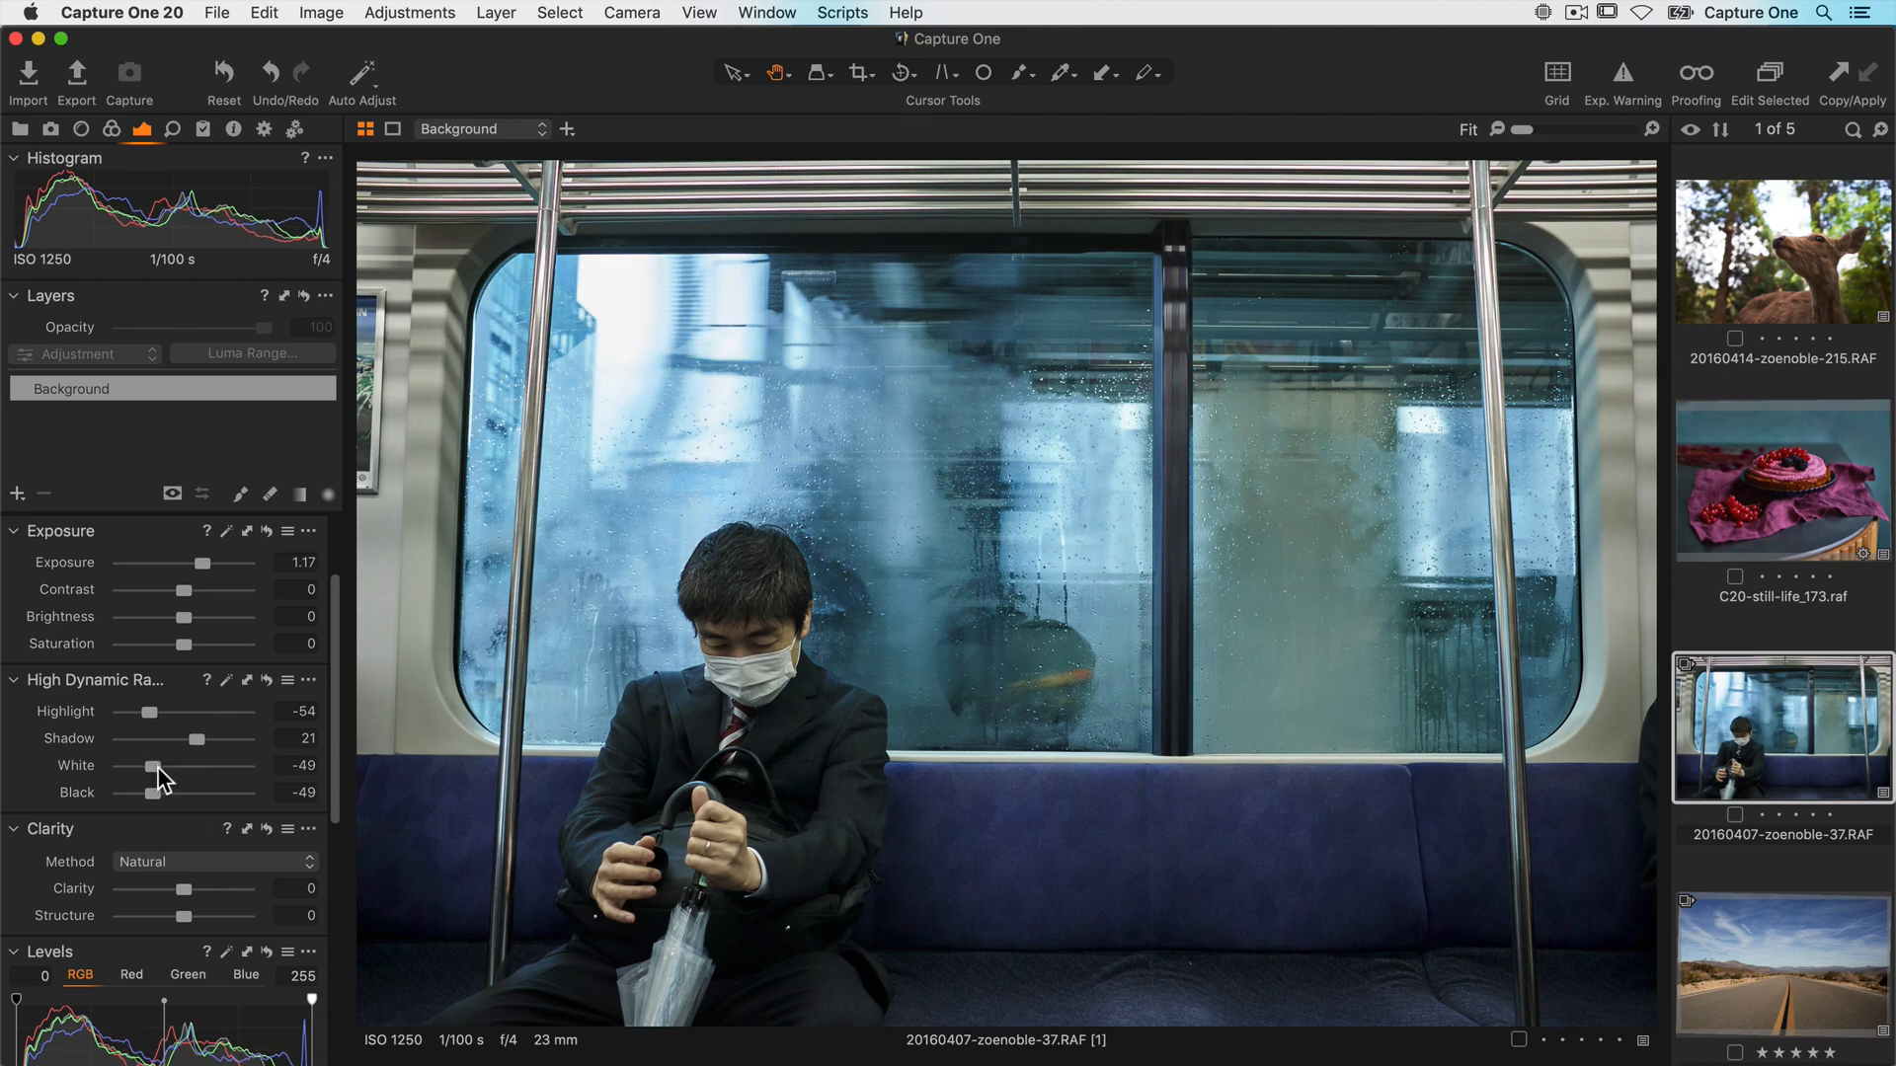
Select the desert road thumbnail after finishing the train photo's HDR adjustments
{"action": "left_click", "coordinate": [1779, 950]}
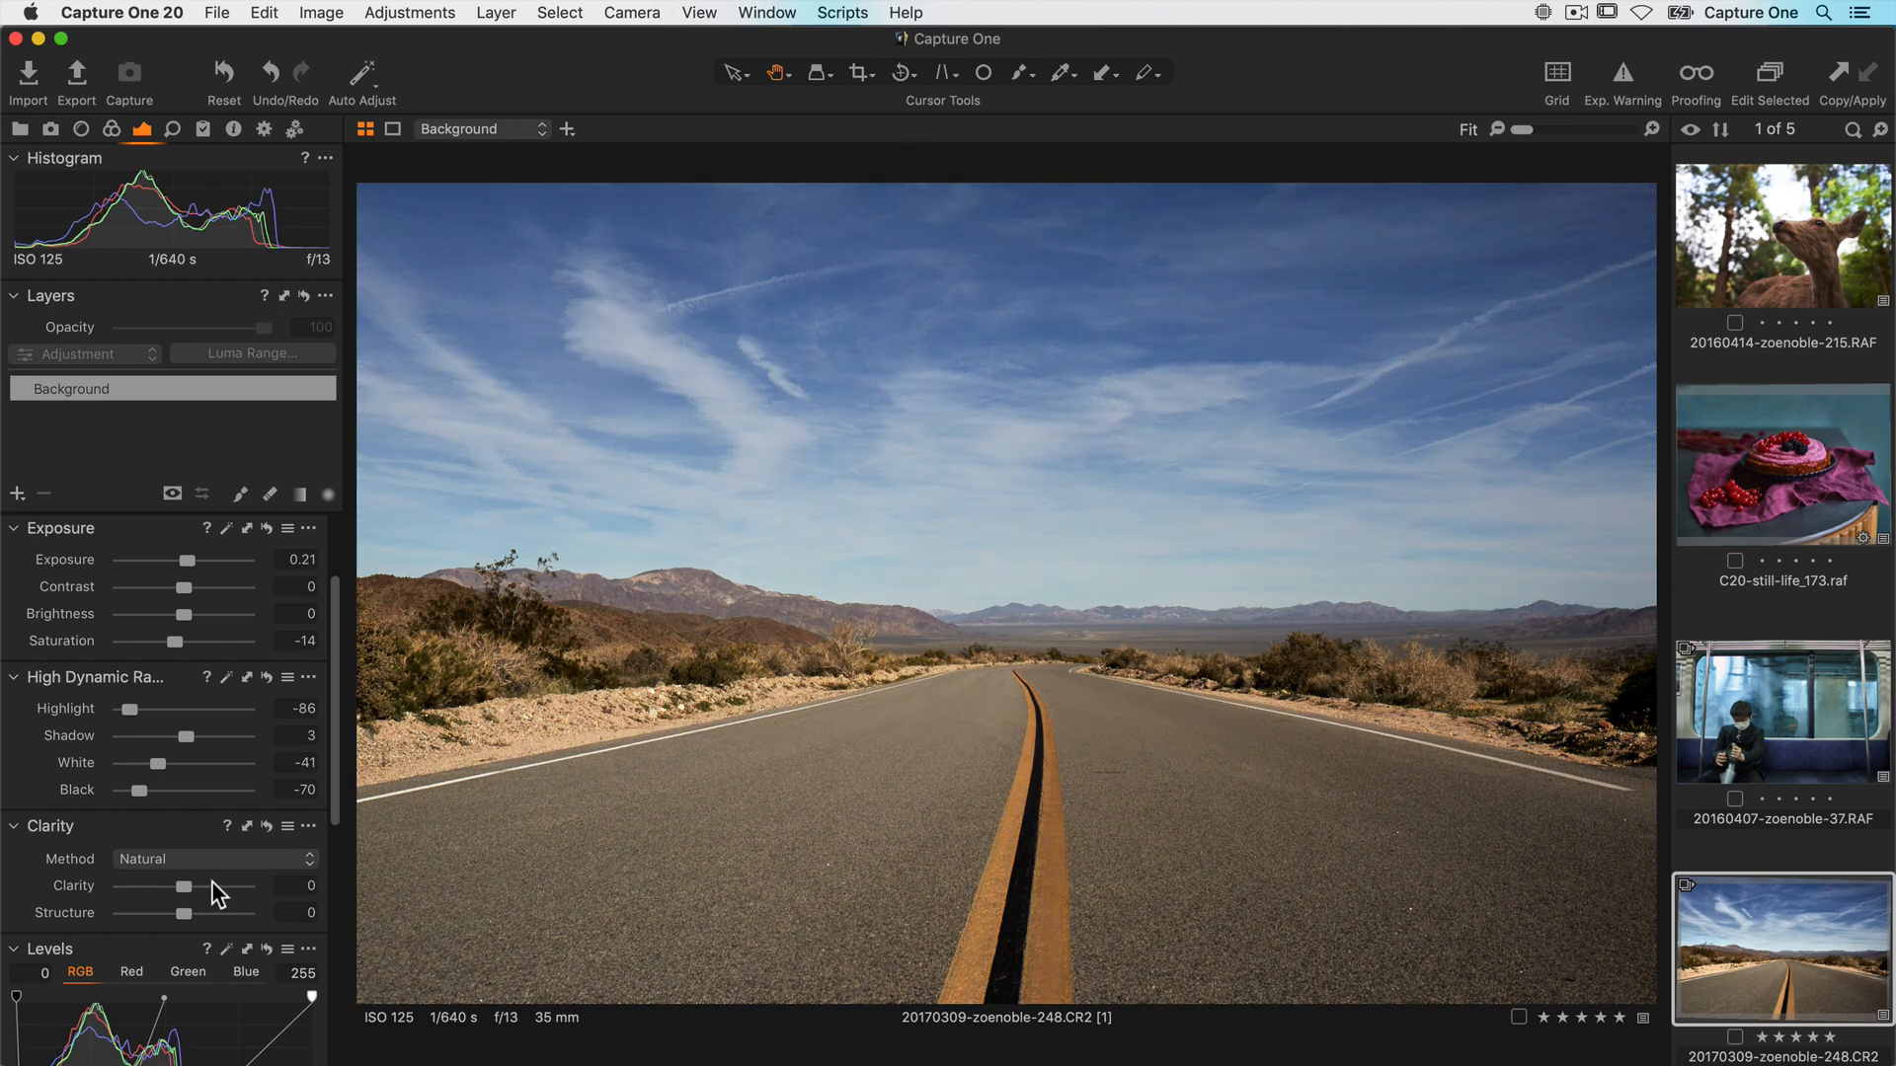
{"action": "mouse_move", "coordinate": [184, 595]}
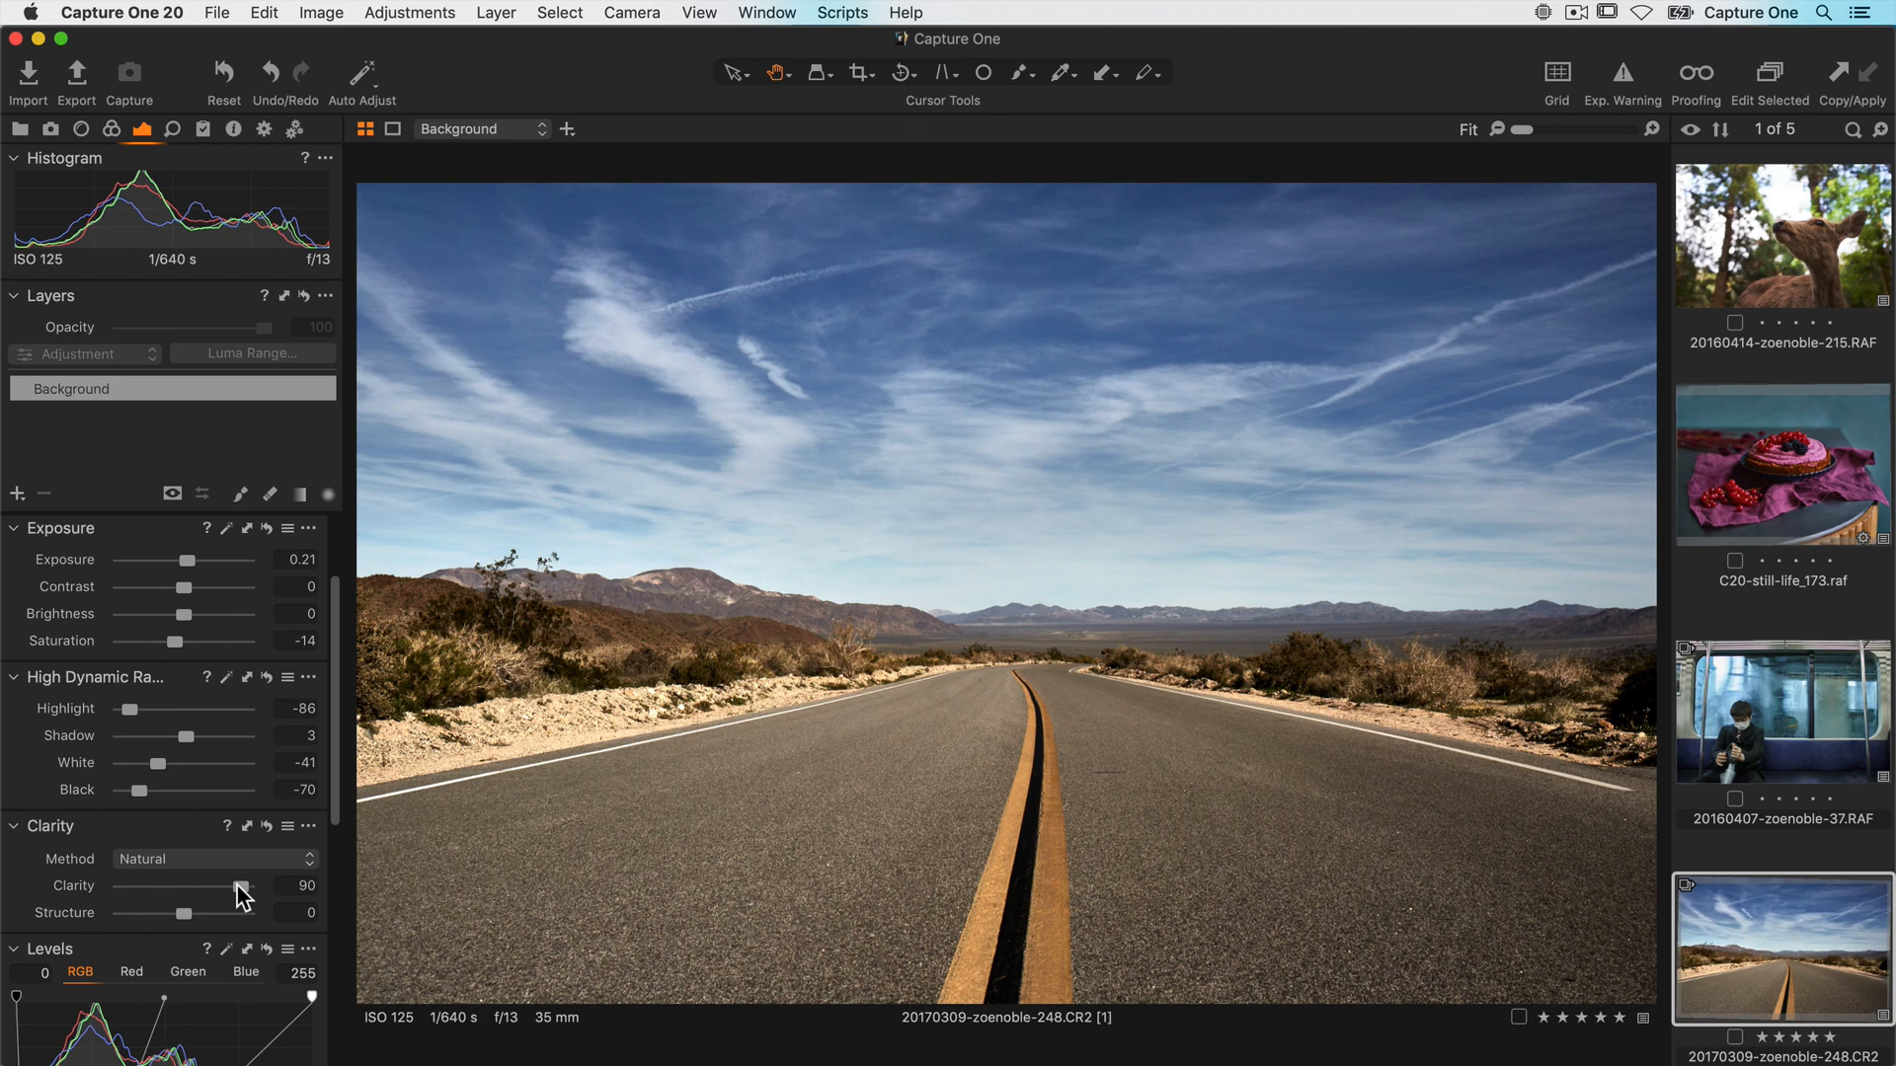
Select the deer close-up thumbnail after raising the road photo's clarity to 90
{"action": "left_click", "coordinate": [1780, 249]}
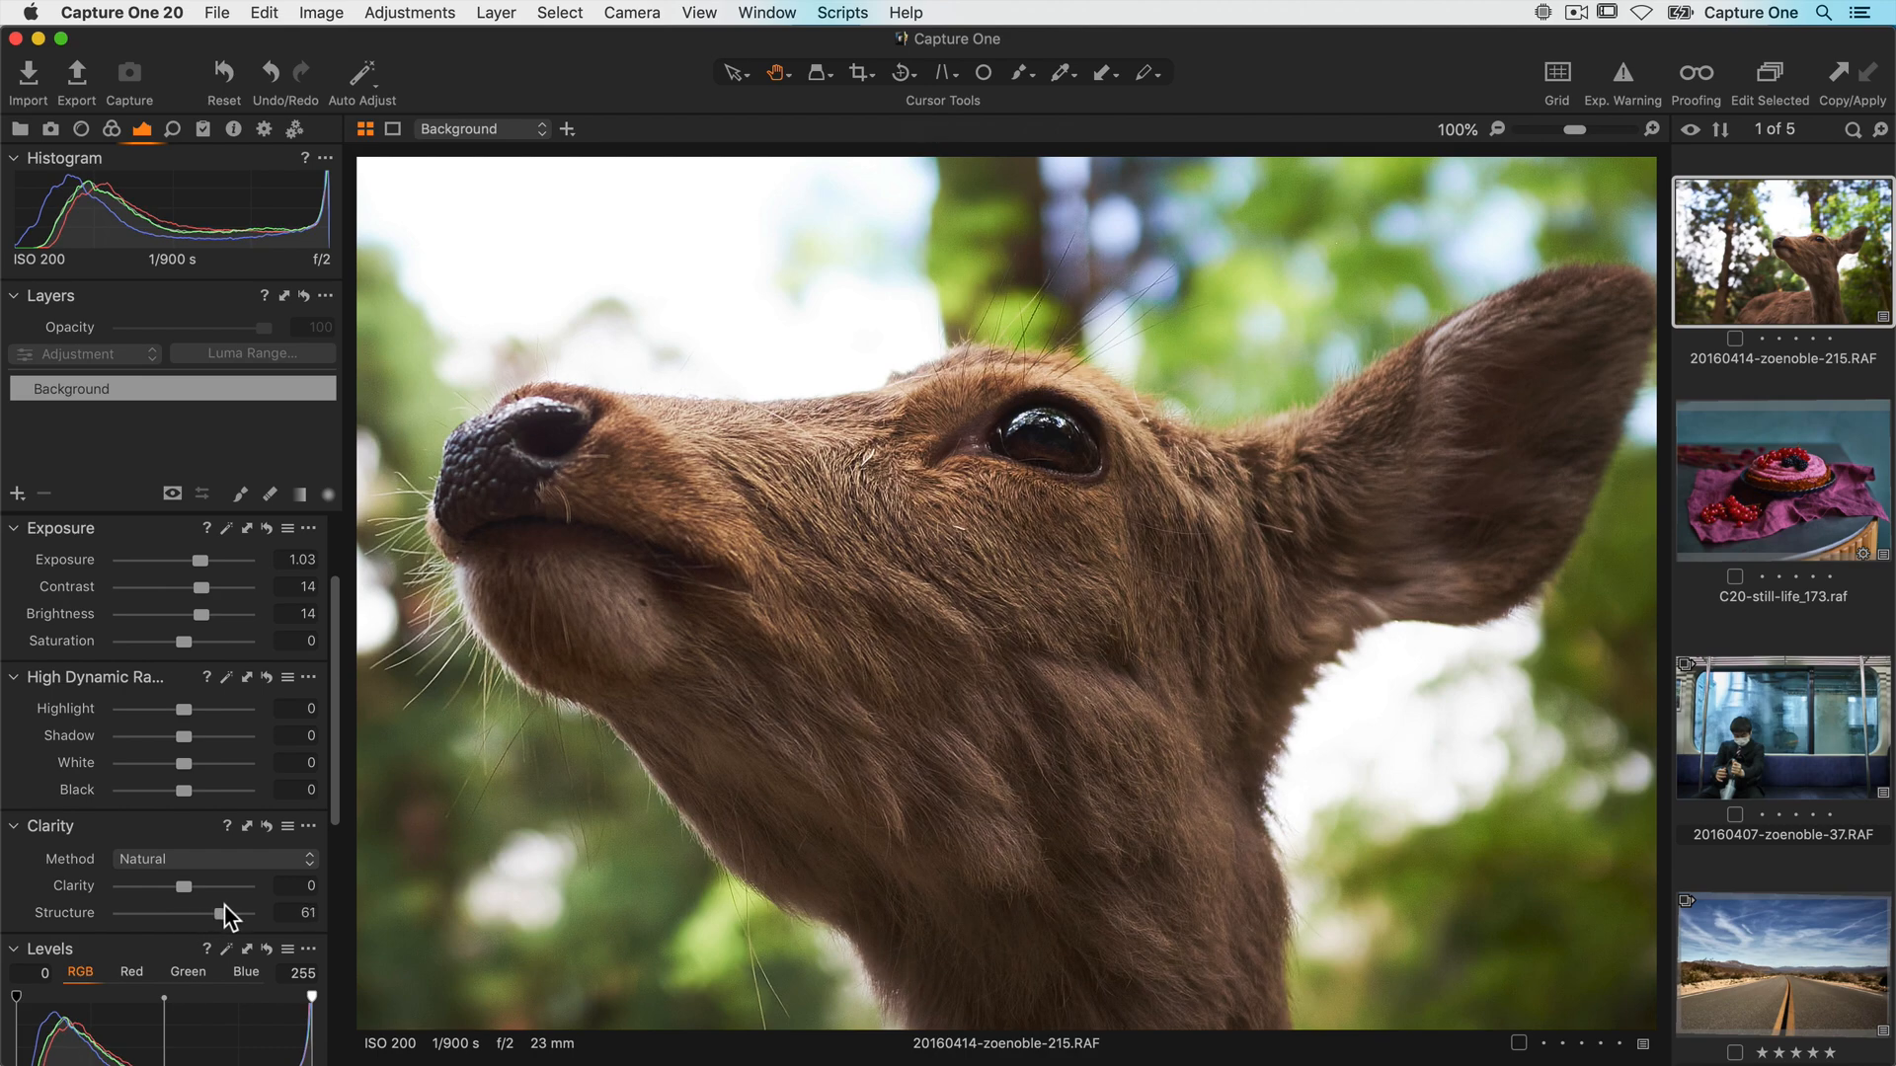
Select the mesa landscape thumbnail after raising the deer's structure to 61
{"action": "left_click", "coordinate": [1779, 950]}
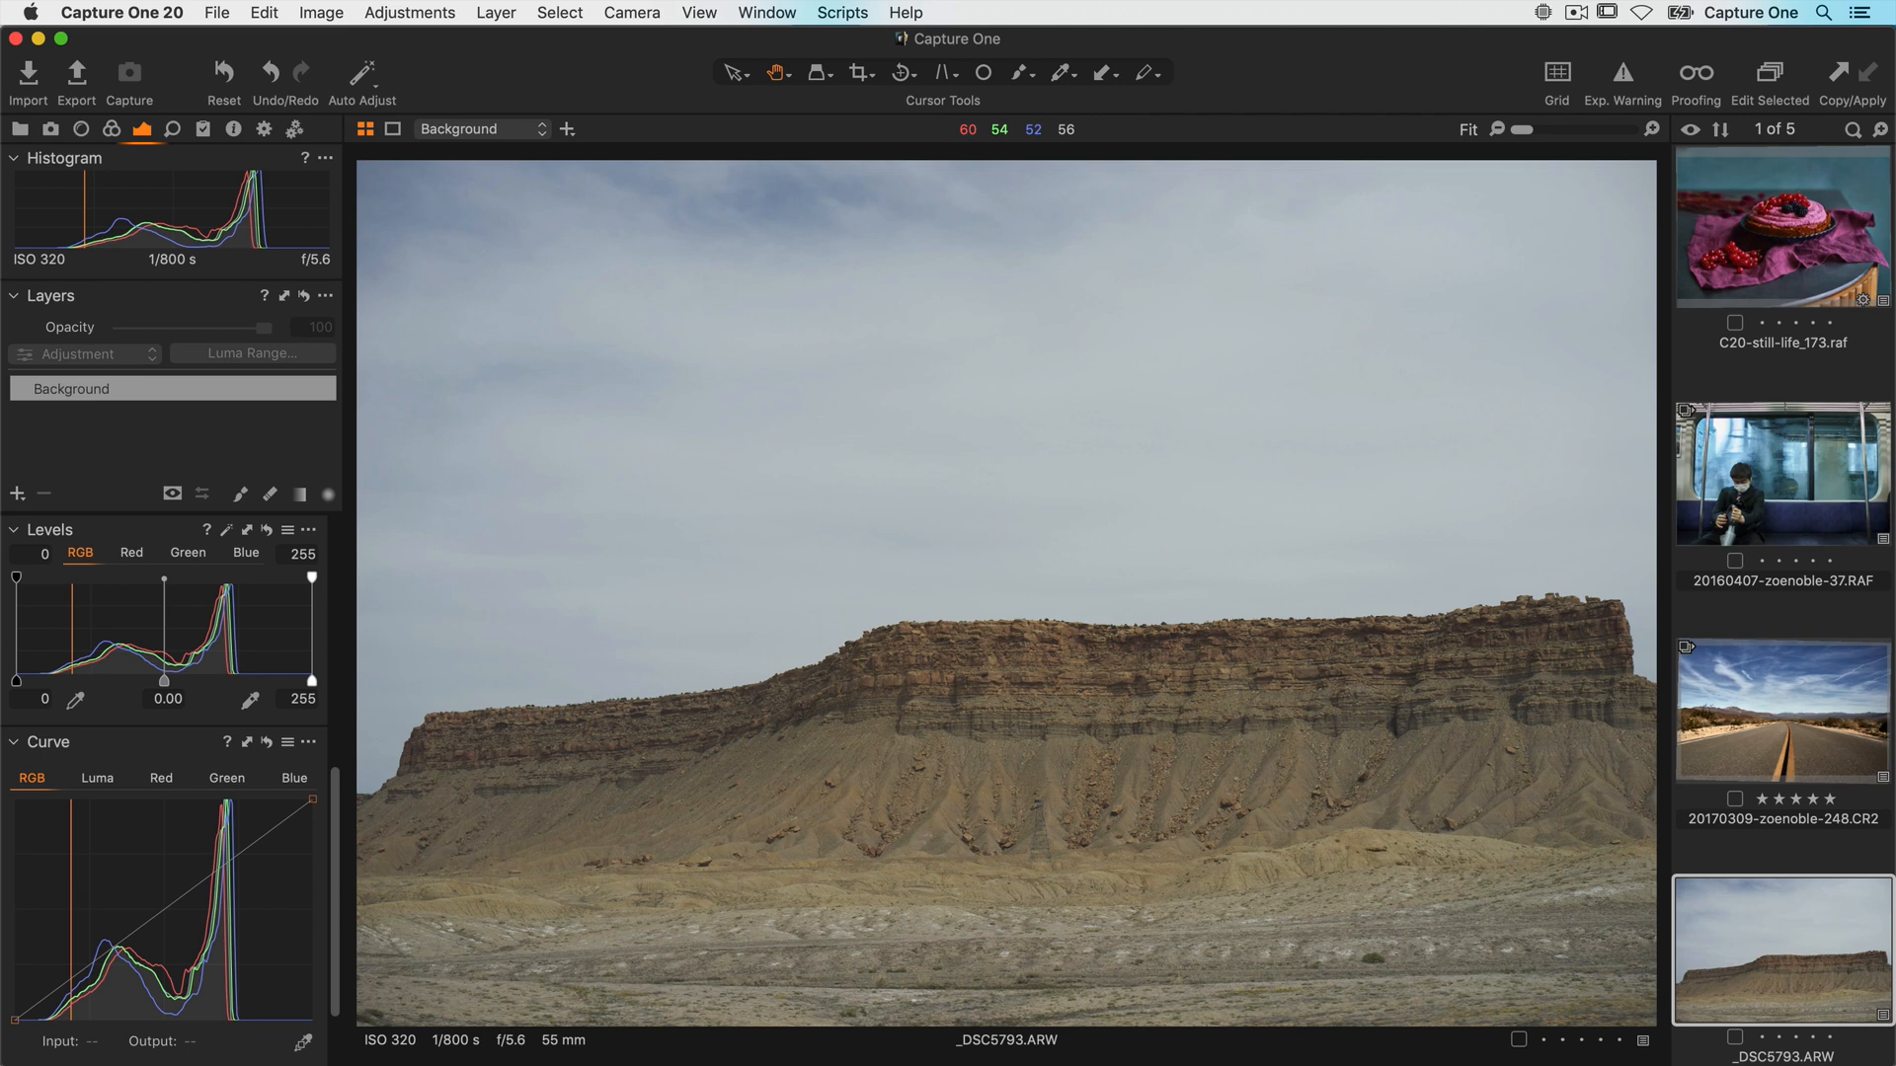
{"action": "mouse_move", "coordinate": [418, 562]}
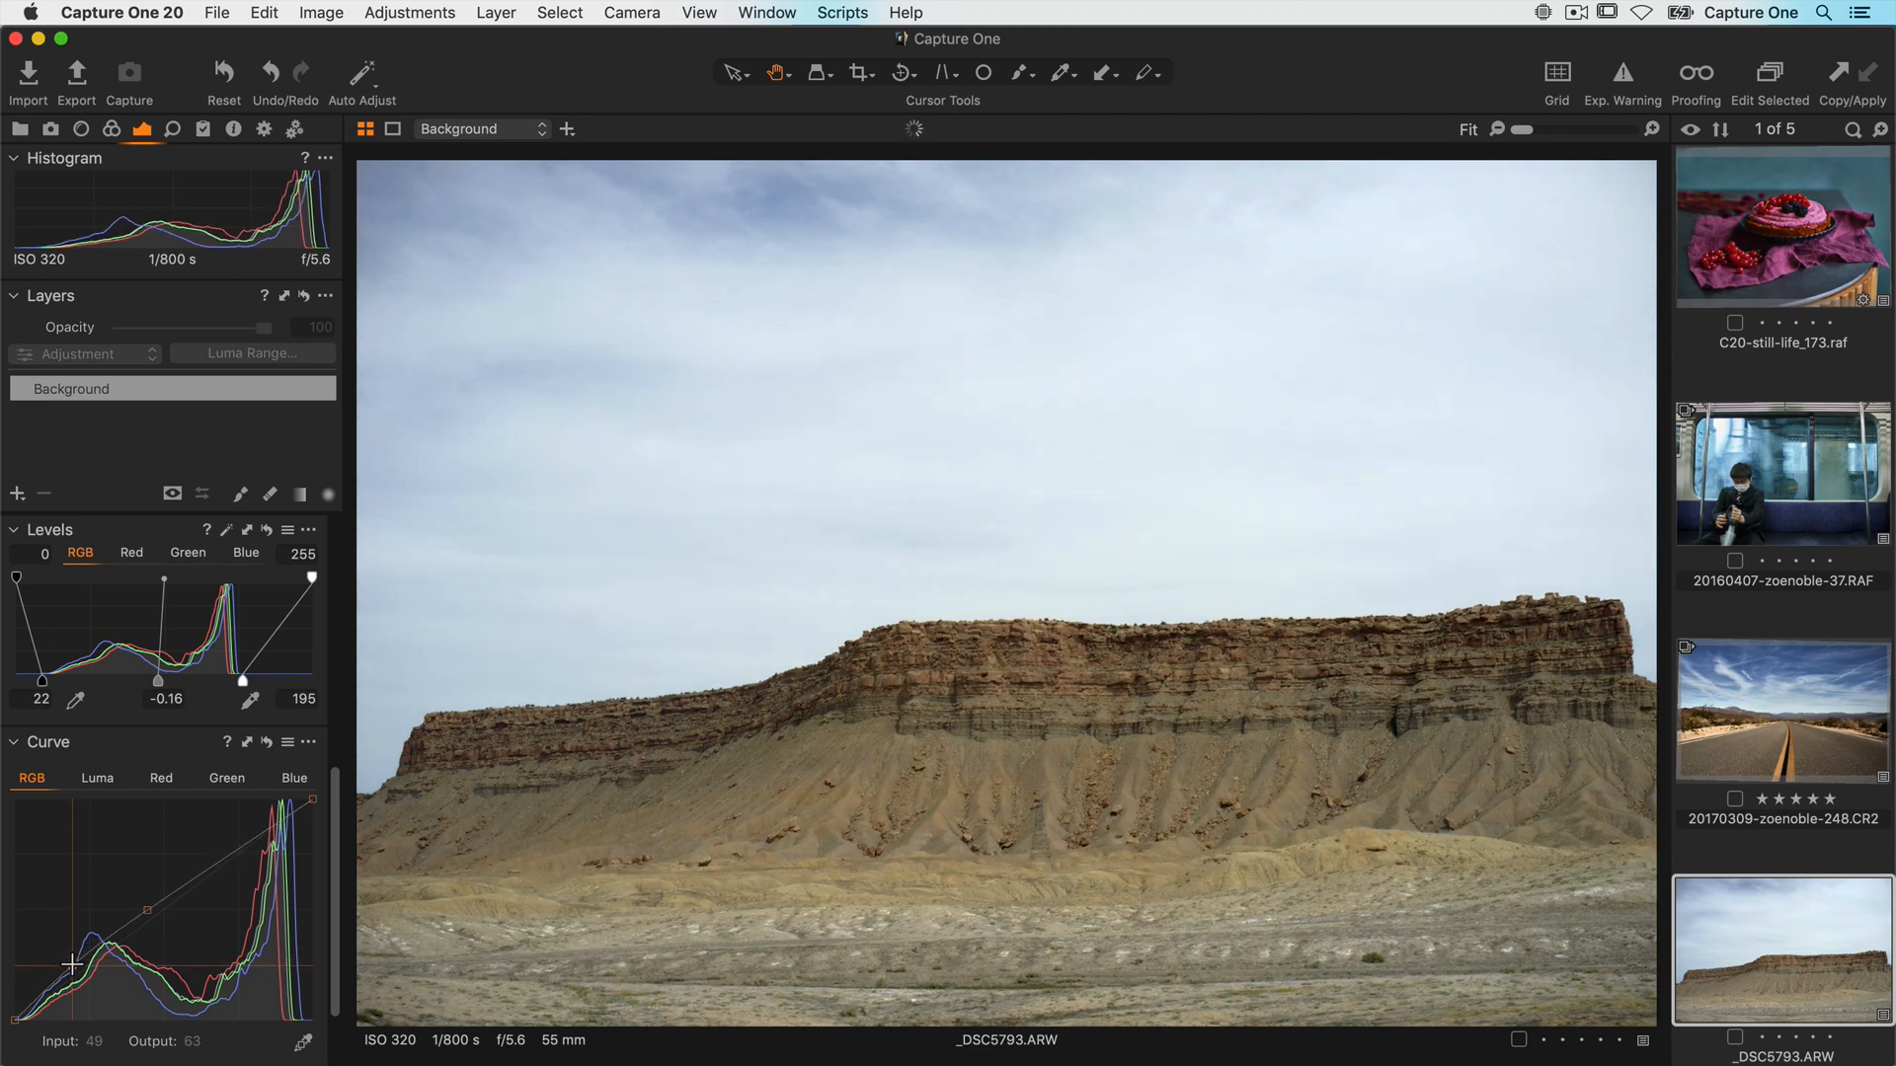
Lift the darker tones of the mesa photo with a point on the RGB curve
{"action": "left_click_drag", "start_coordinate": [75, 900], "coordinate": [75, 912]}
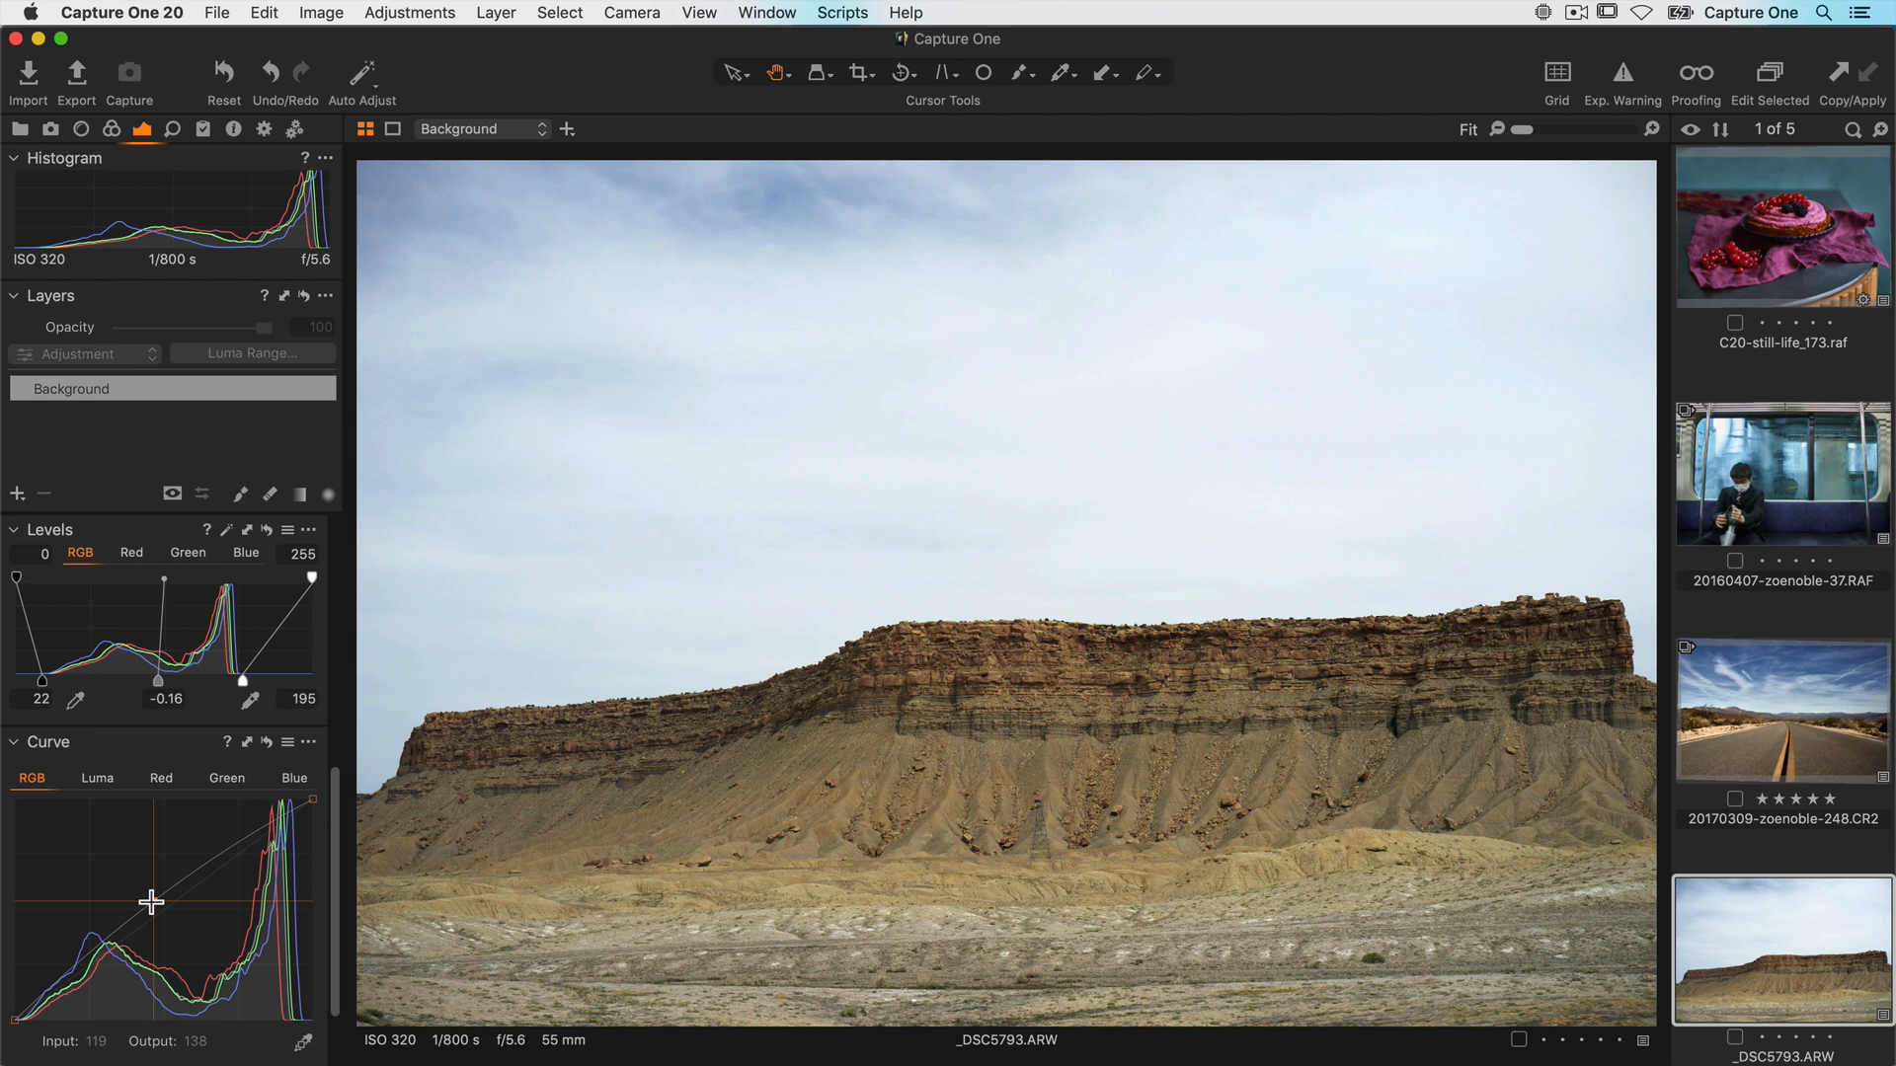
{"action": "mouse_move", "coordinate": [160, 901]}
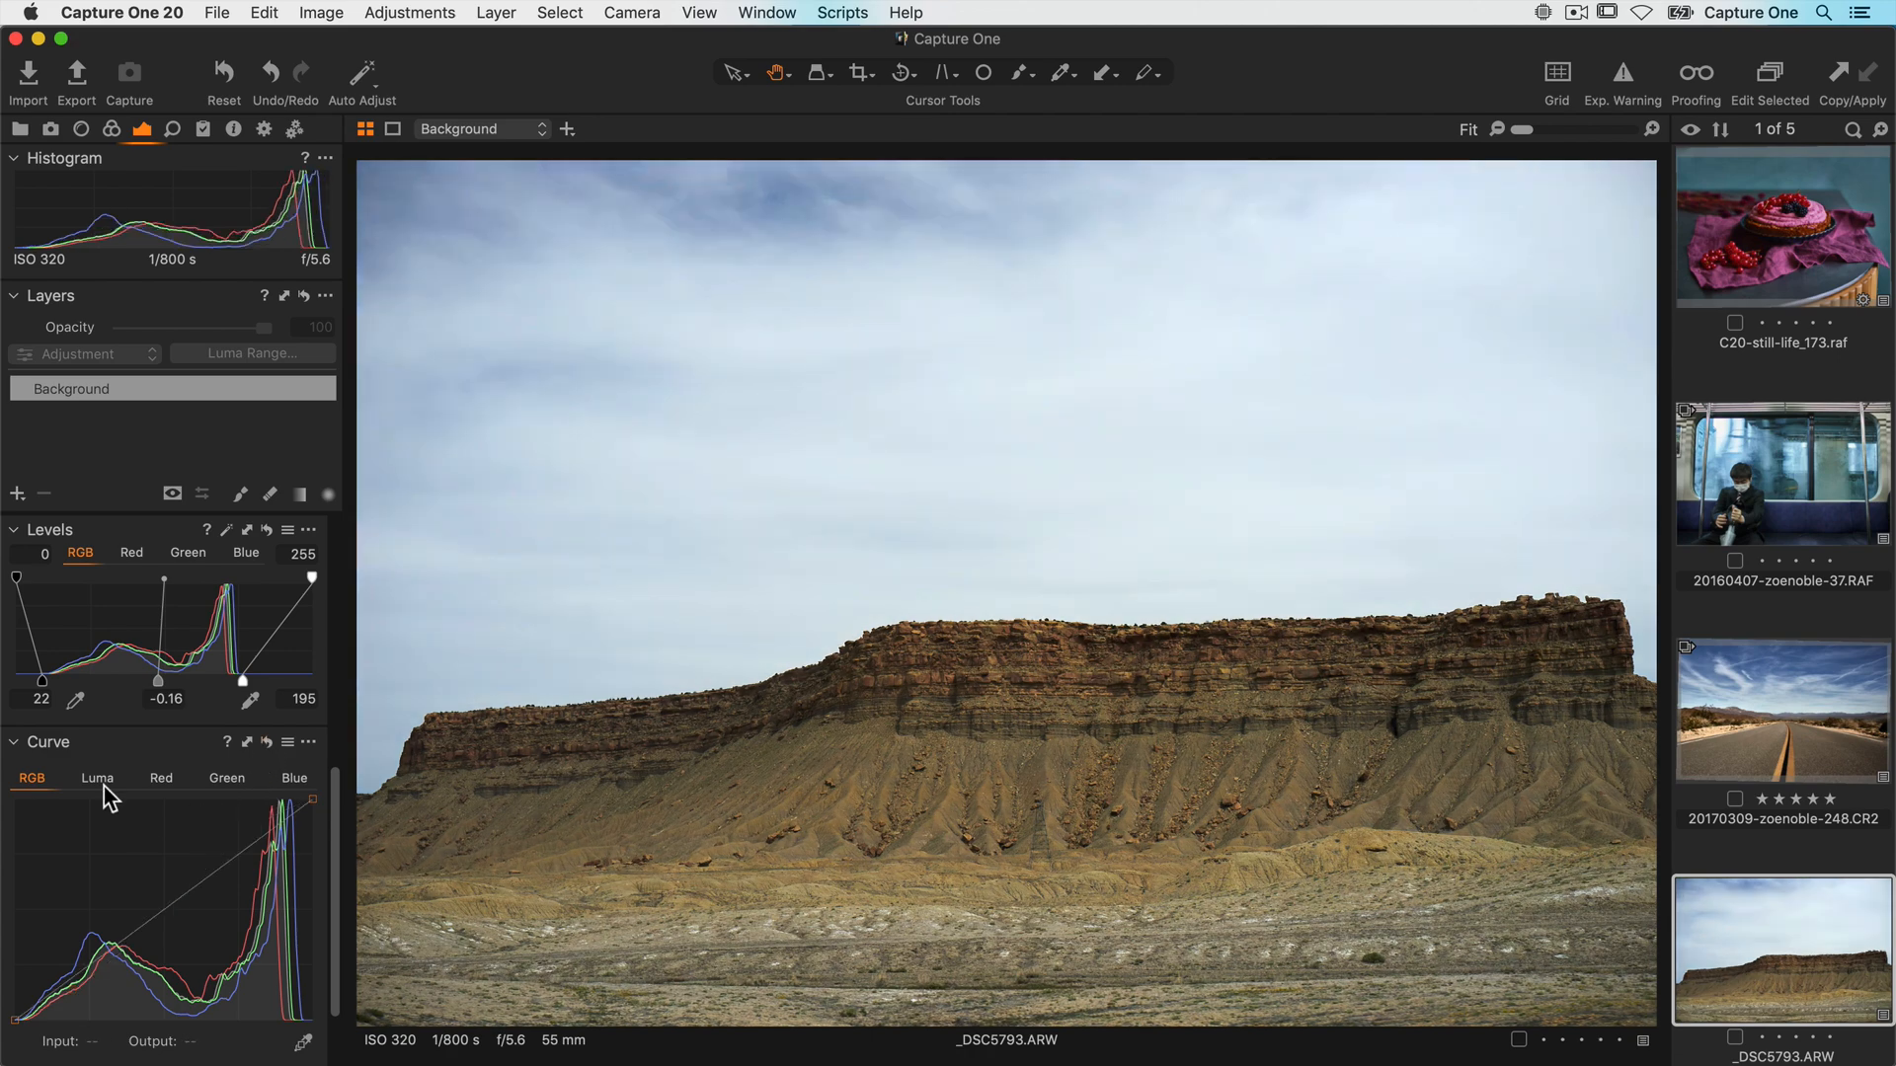
Switch the mesa photo's Curve tool from RGB to the Luma curve
{"action": "left_click", "coordinate": [97, 778]}
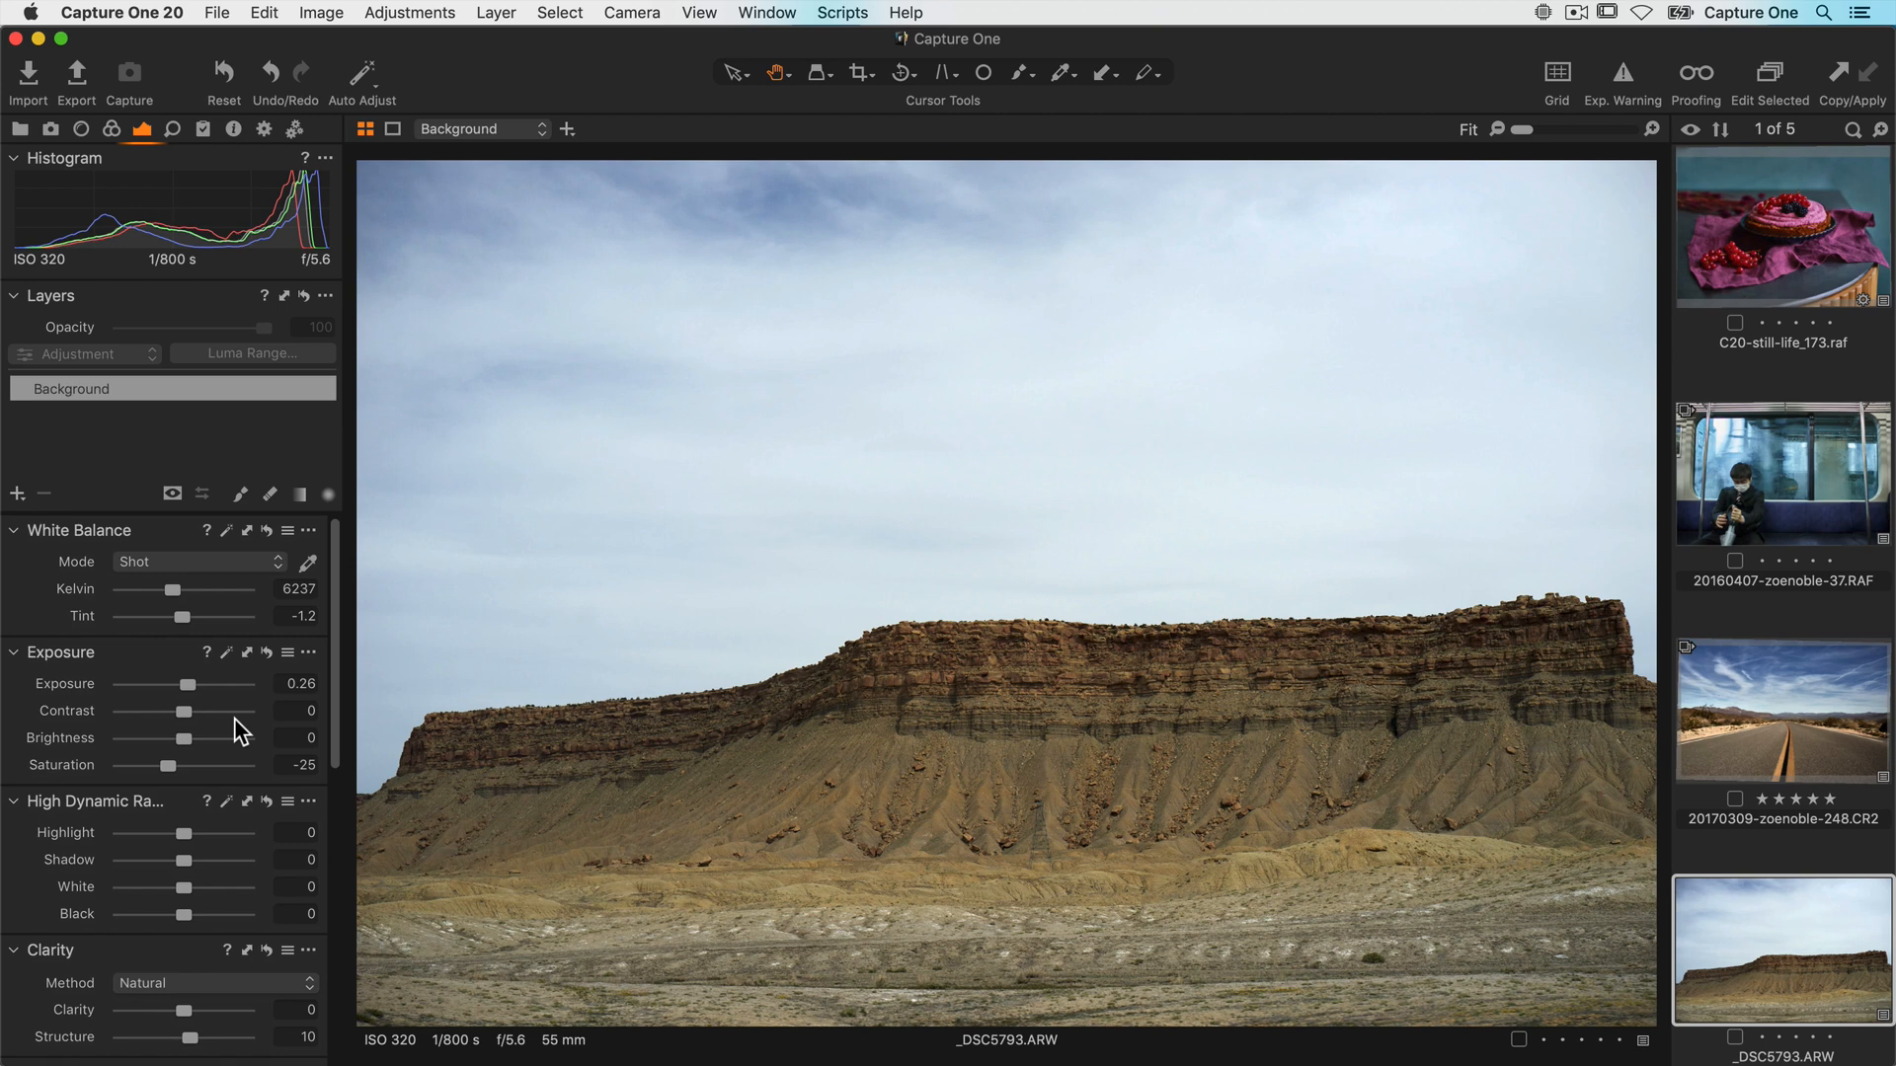
{"action": "mouse_move", "coordinate": [201, 737]}
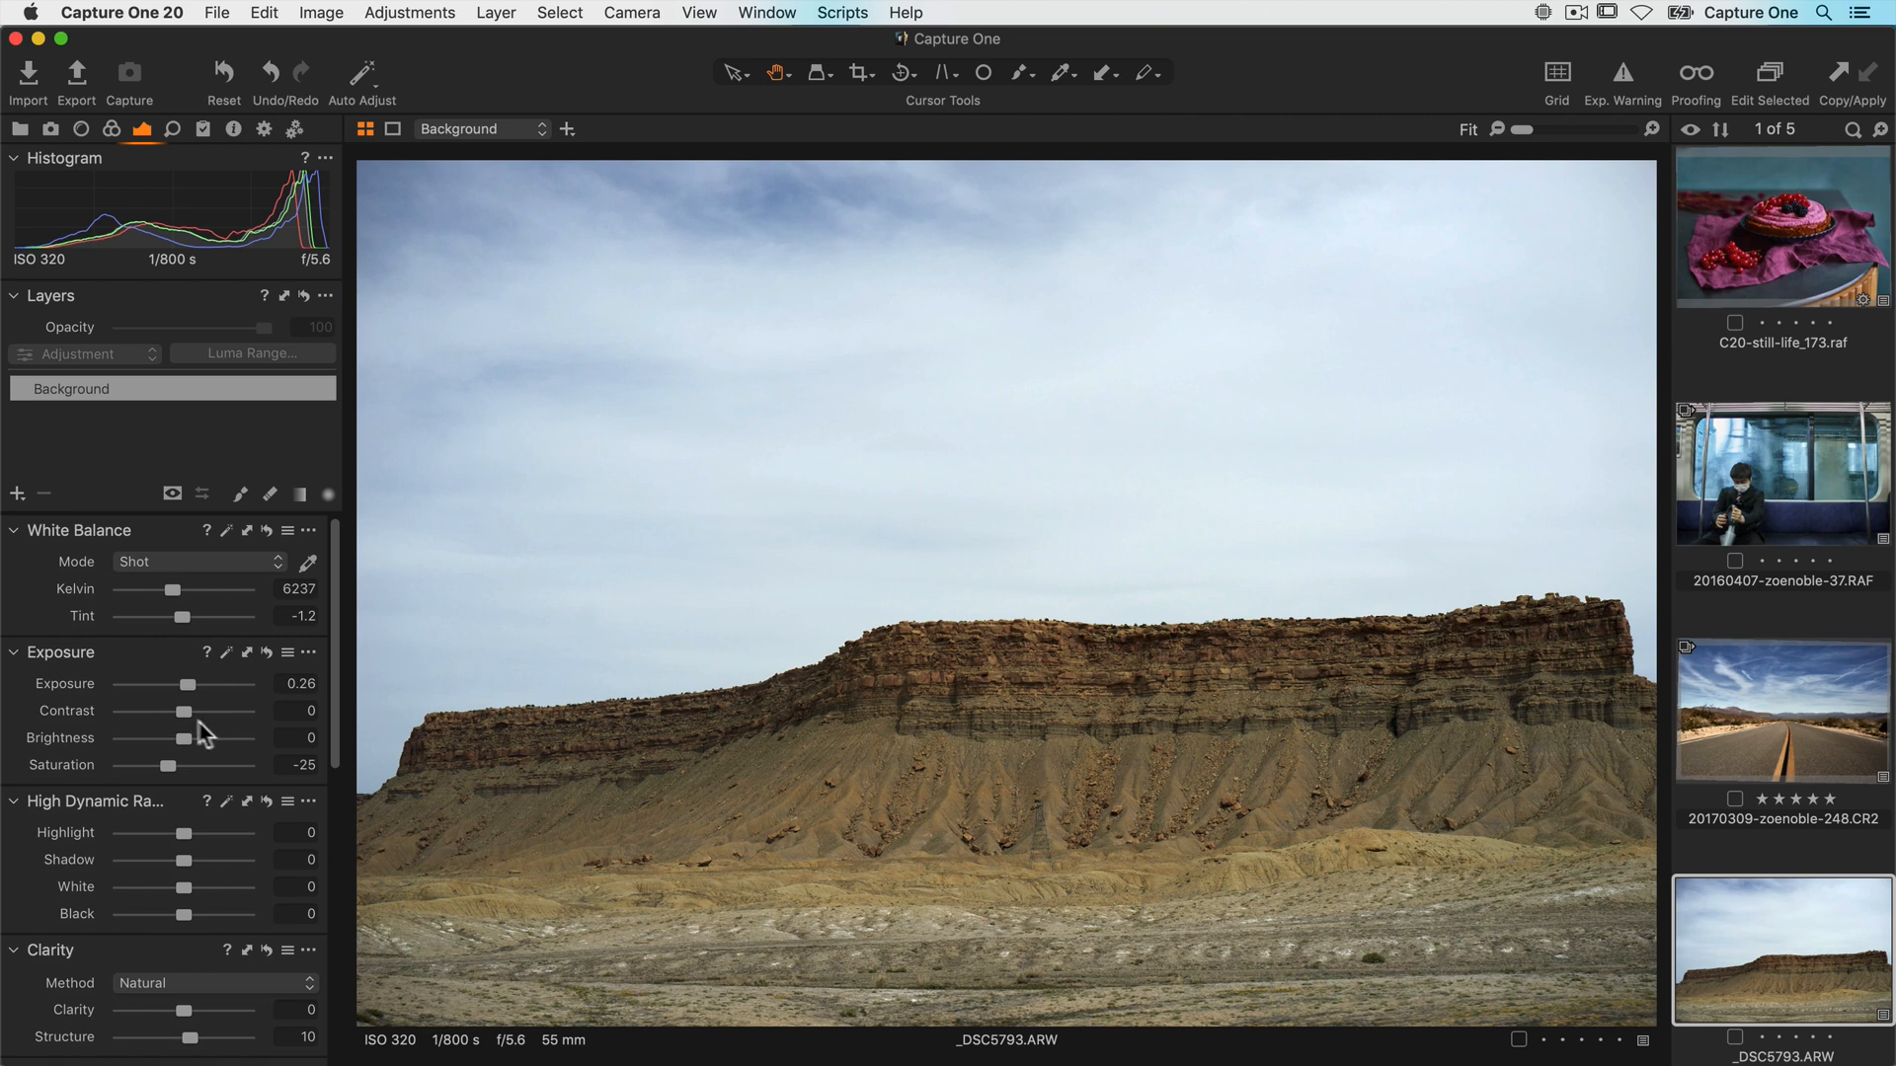